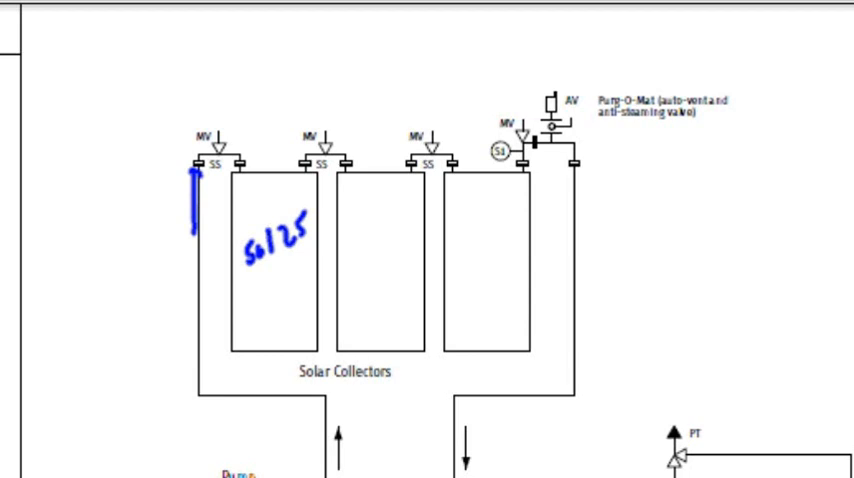
Draw red arcs over the collector top fittings and a blue circle around sensor S1.
{"action": "left_click_drag", "start_coordinate": [200, 160], "coordinate": [310, 165]}
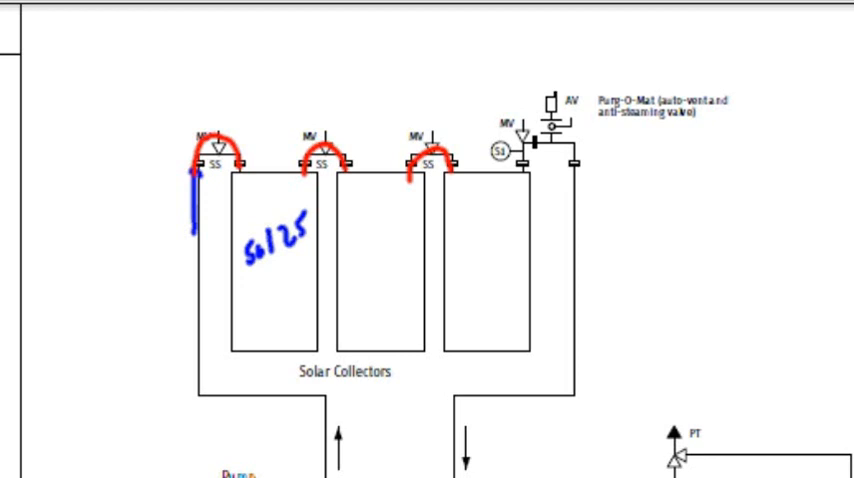
{"action": "left_click_drag", "start_coordinate": [485, 155], "coordinate": [510, 150]}
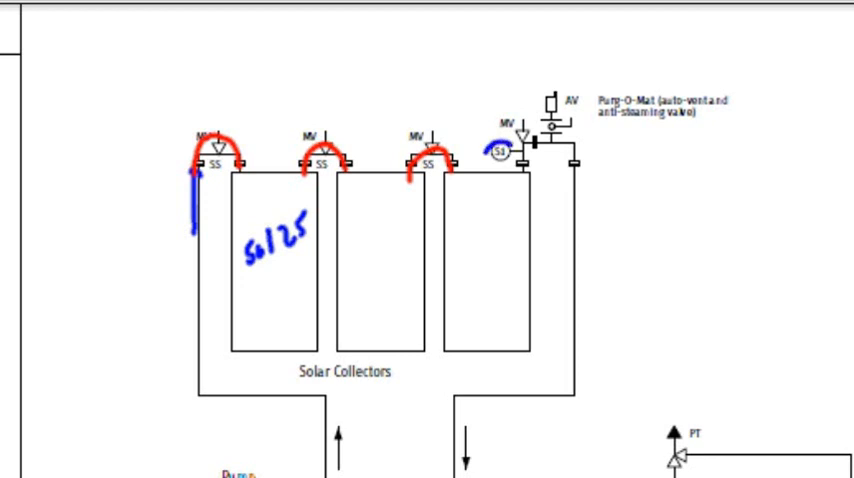
{"action": "left_click_drag", "start_coordinate": [490, 145], "coordinate": [515, 155]}
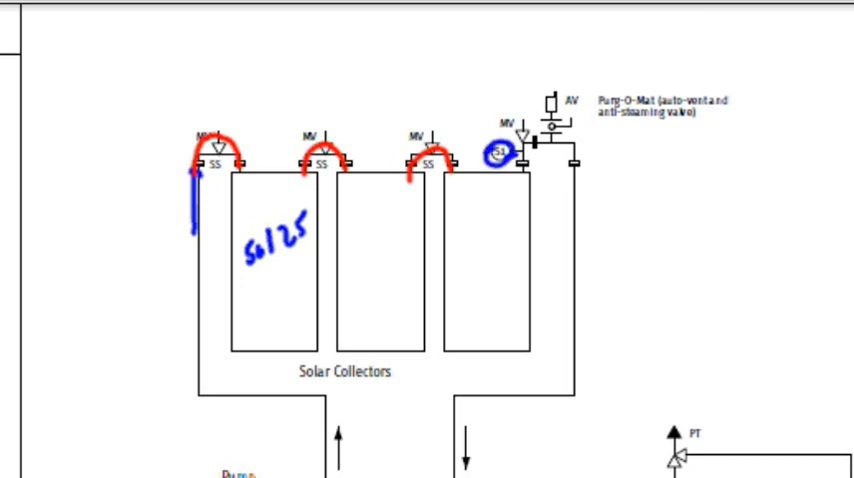